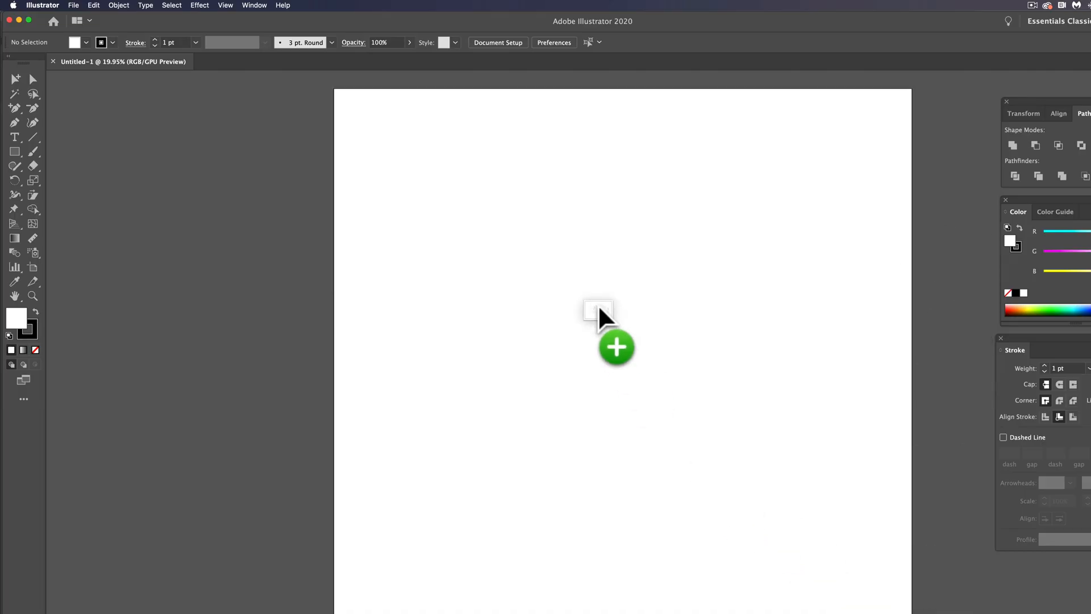
mouse_move(581, 546)
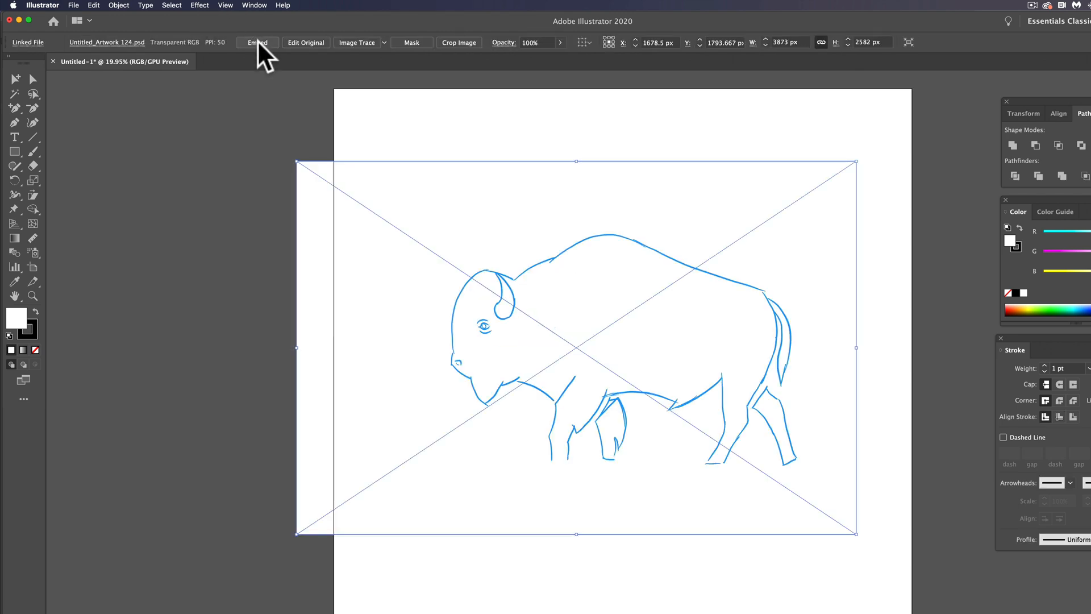
Embed the placed bison sketch, flattening its layers into a single image
left_click(256, 43)
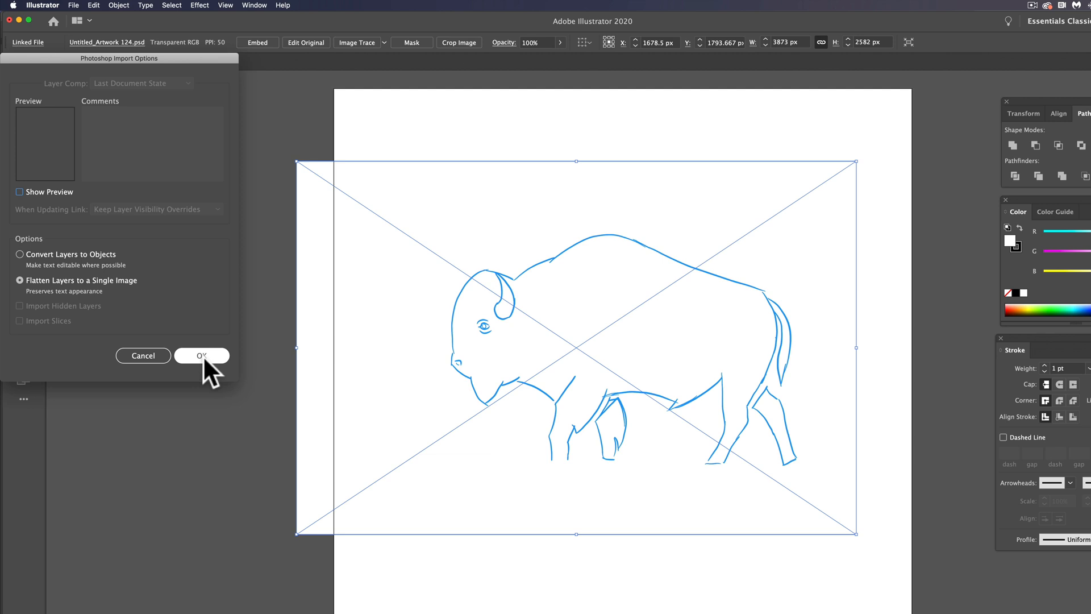
left_click(201, 355)
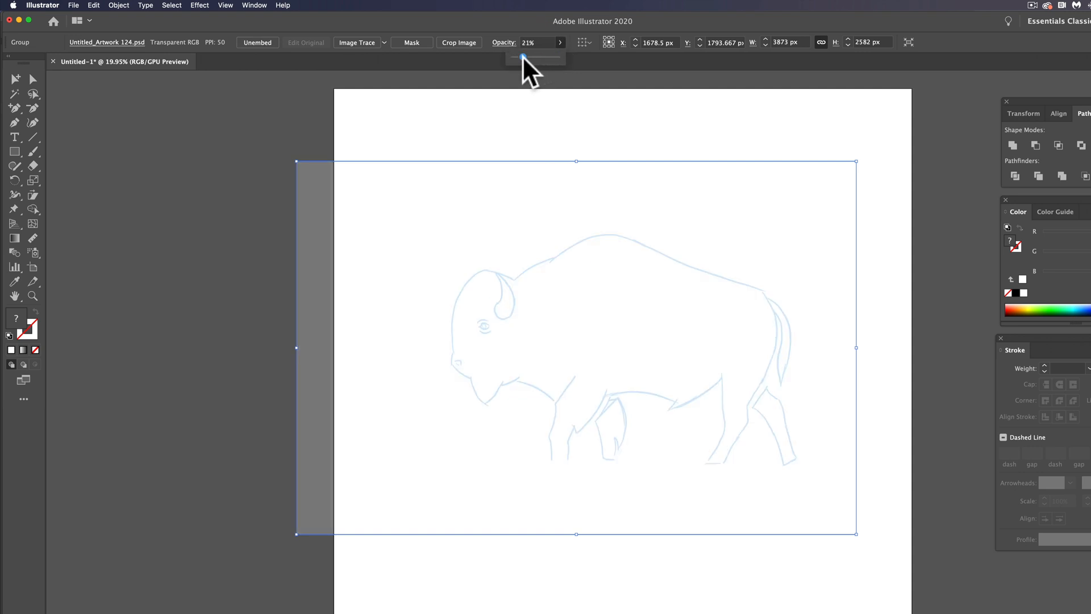
Lower the embedded sketch's opacity to about 21%
left_click(571, 160)
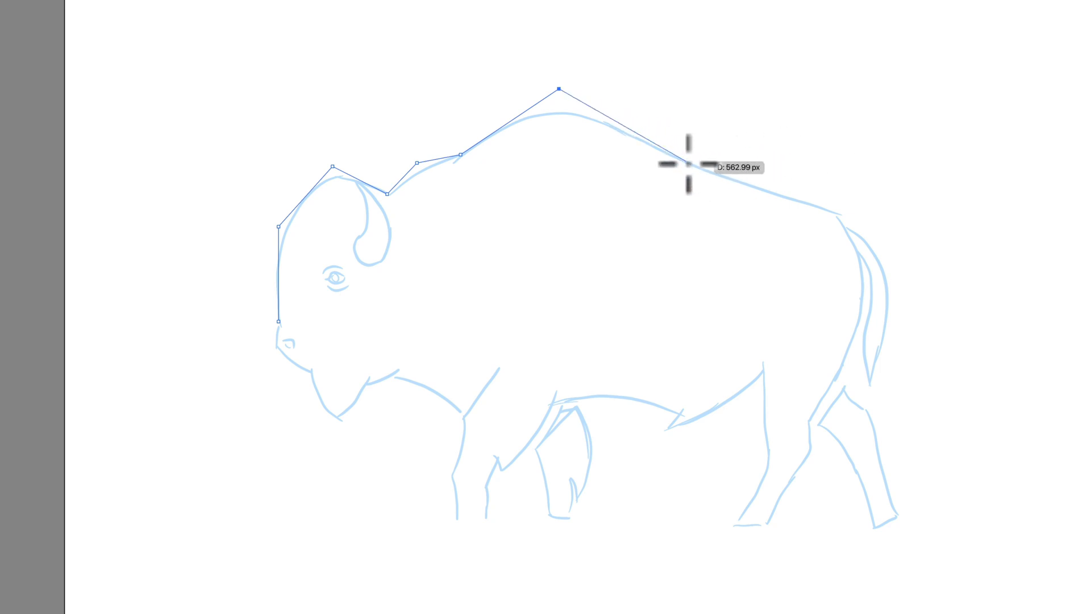
Place a Pen corner point along the bison's back while tracing the outline
left_click(502, 459)
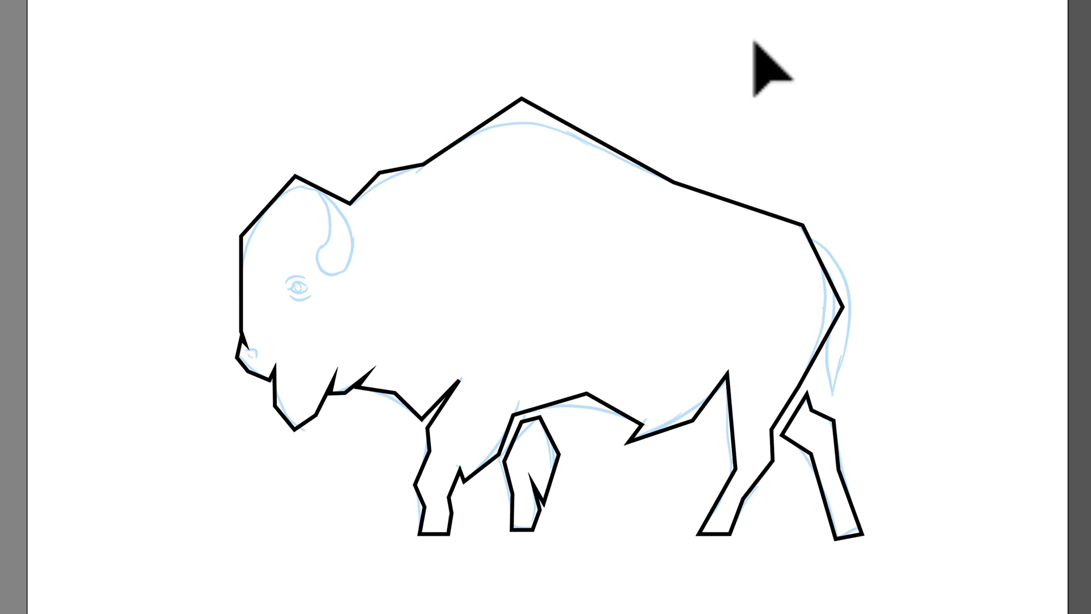
mouse_move(647, 508)
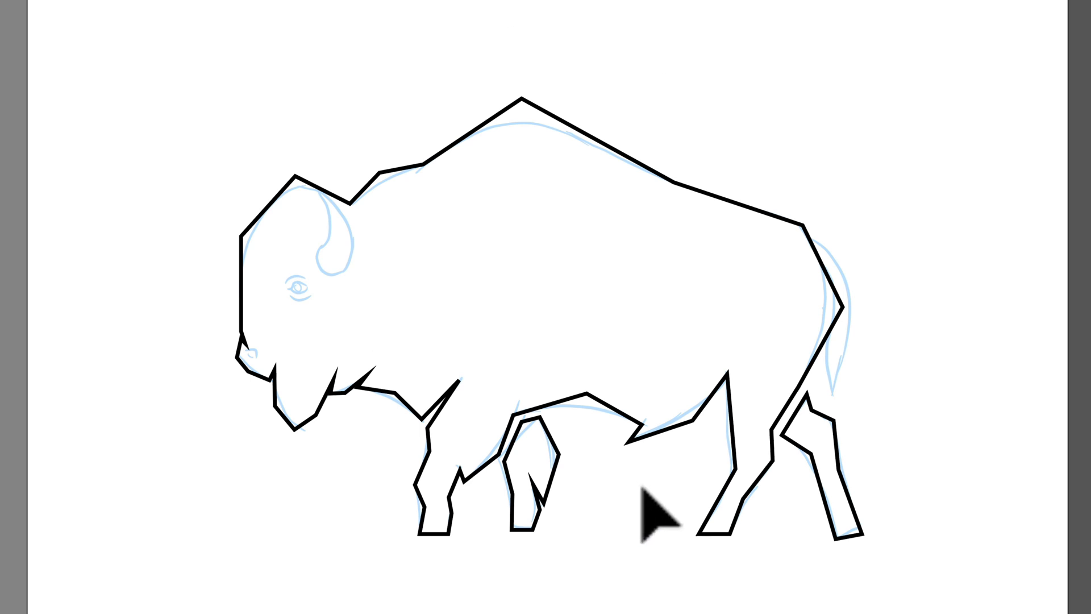
mouse_move(449, 202)
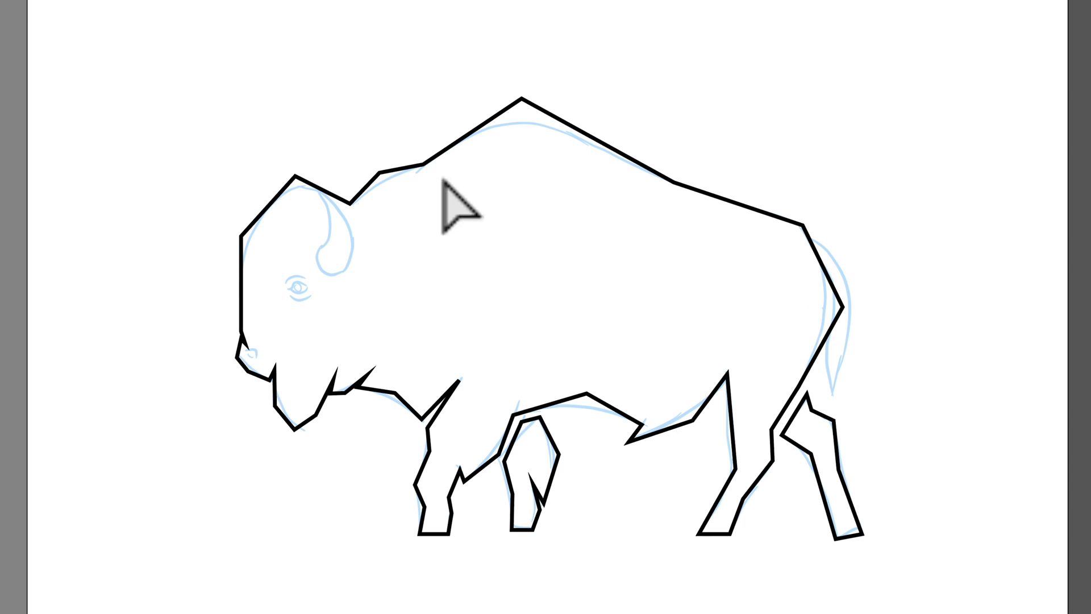
mouse_move(524, 97)
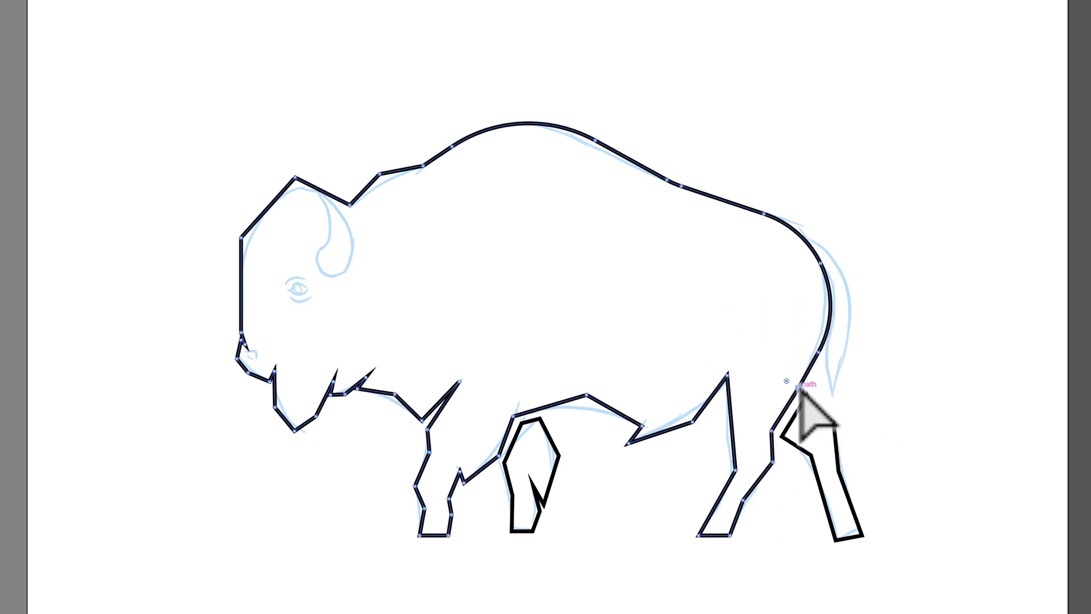
mouse_move(786, 459)
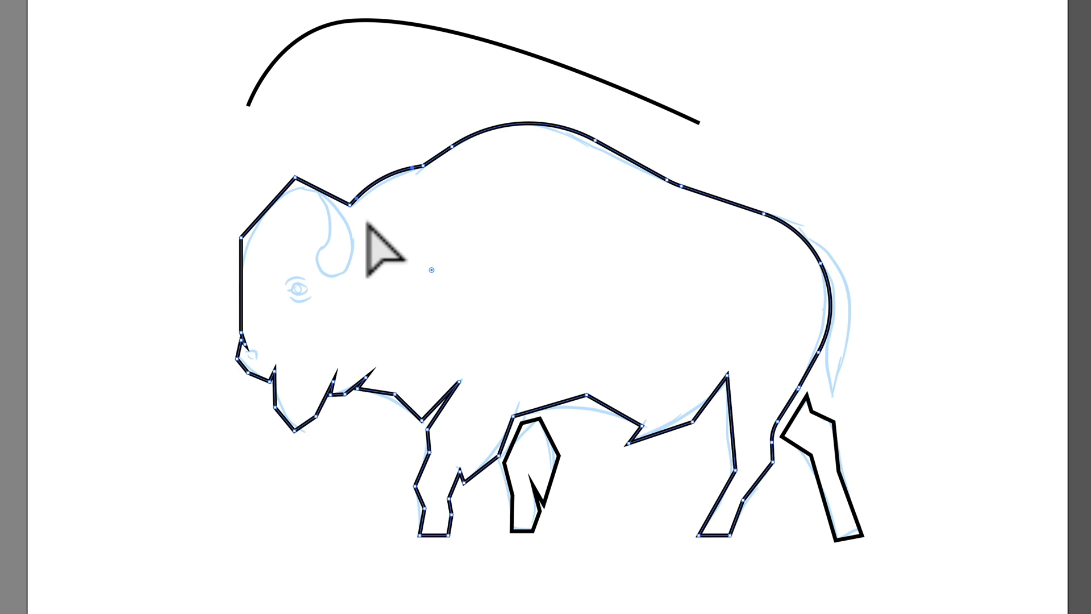
mouse_move(272, 275)
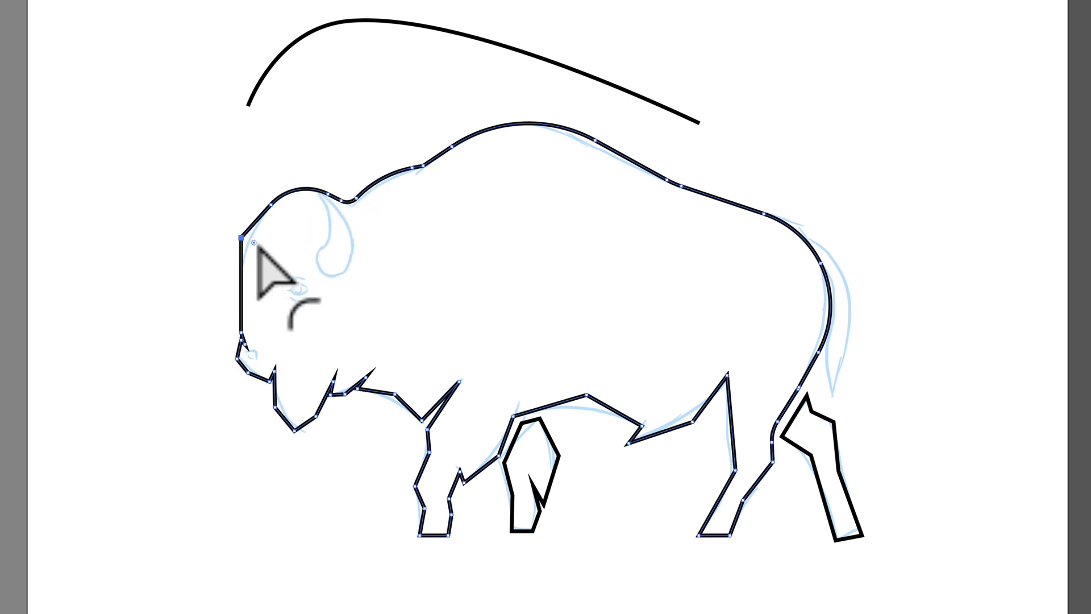
mouse_move(399, 431)
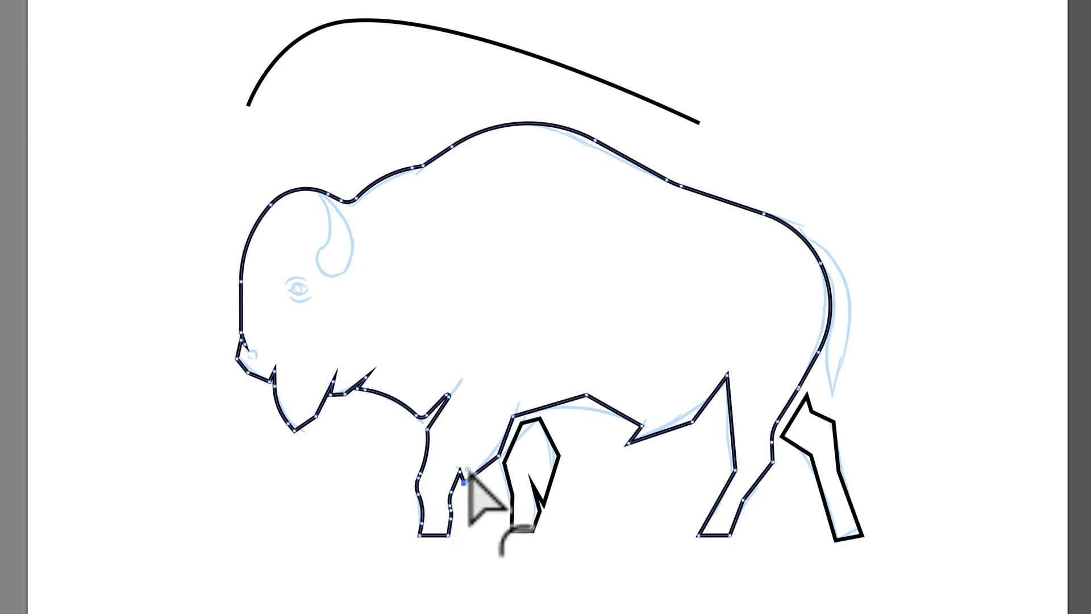
mouse_move(605, 424)
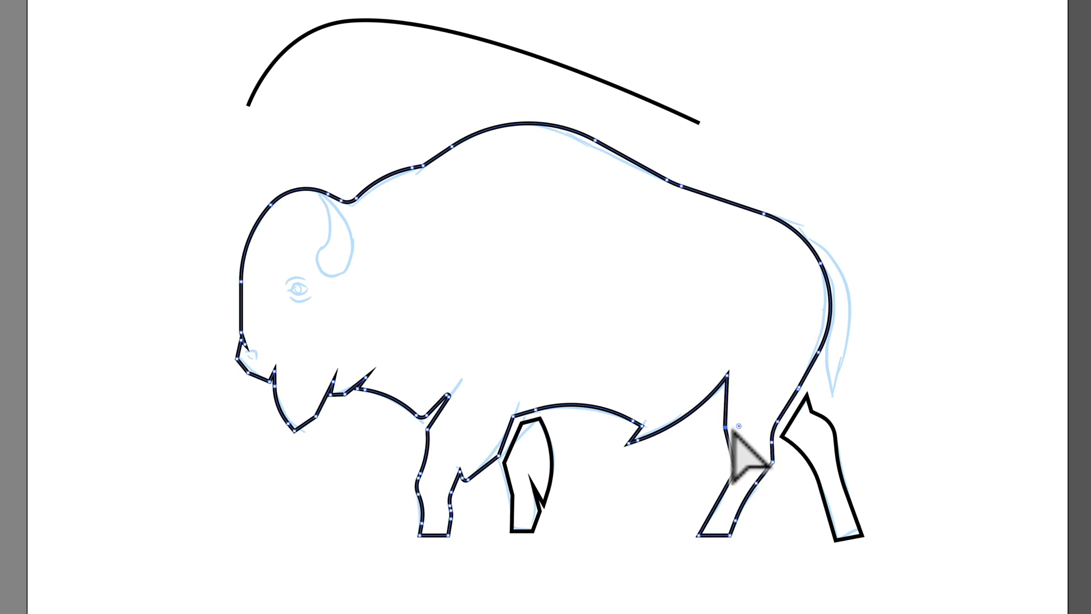
mouse_move(915, 432)
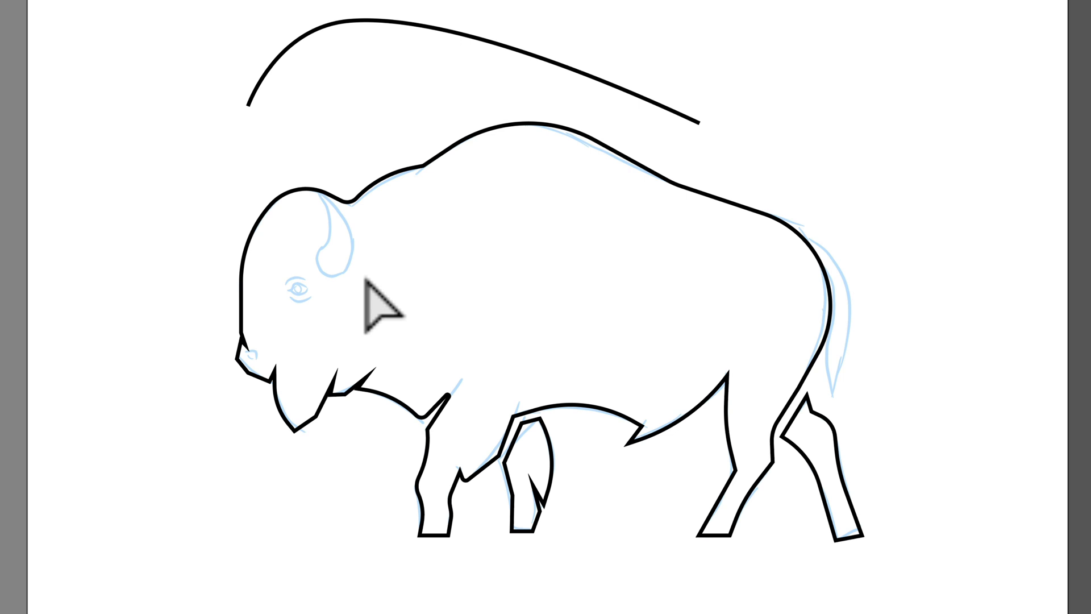
mouse_move(313, 150)
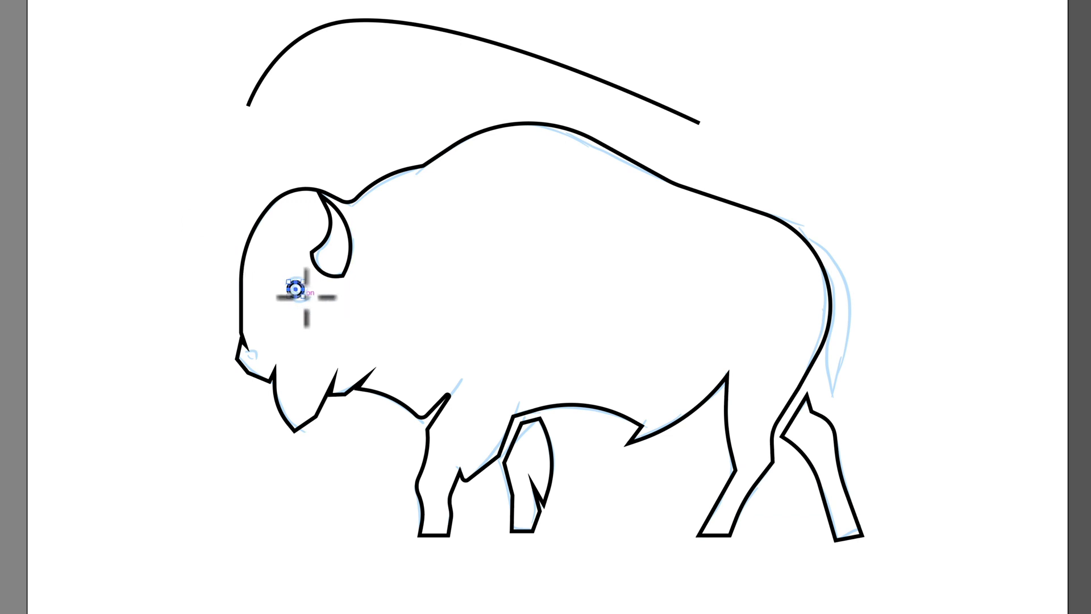
Add the round black eye dot on the bison's head
left_click(295, 294)
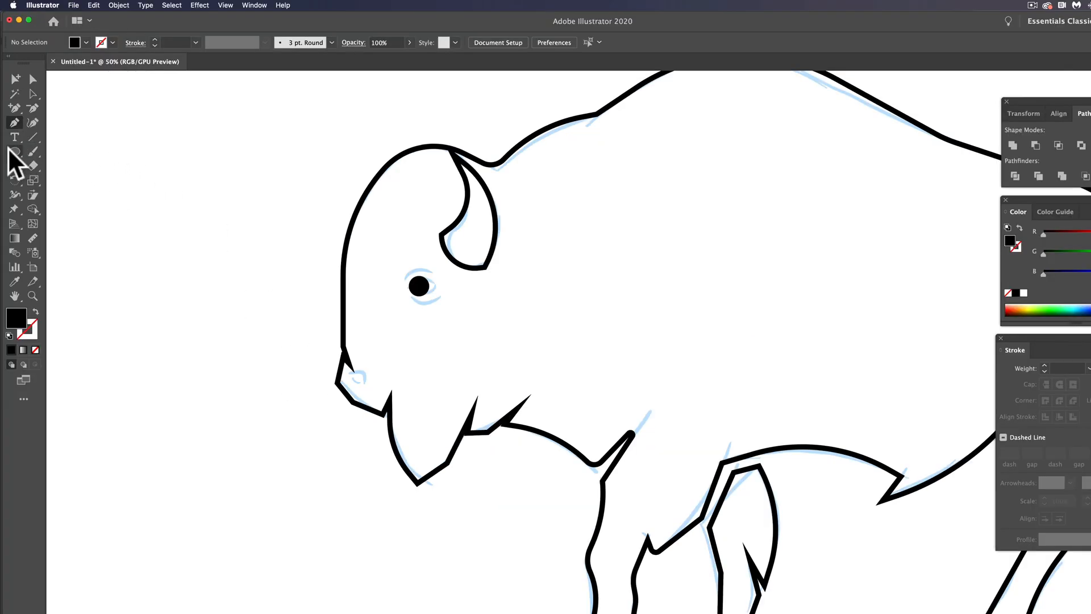
mouse_move(351, 375)
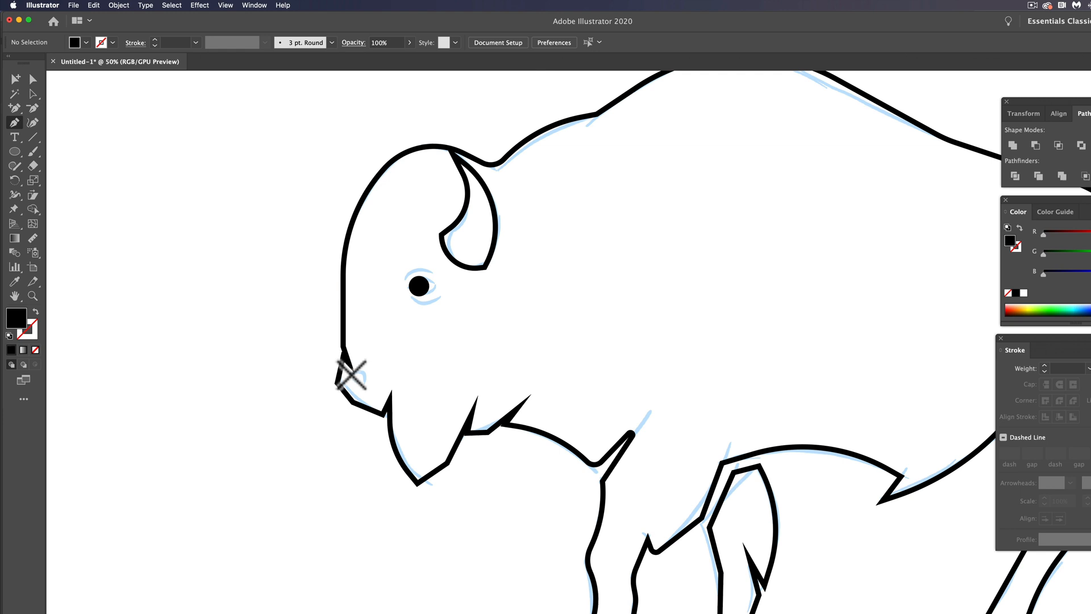
Start the nose shape at the muzzle, then select the eye dot for recolouring
left_click(351, 376)
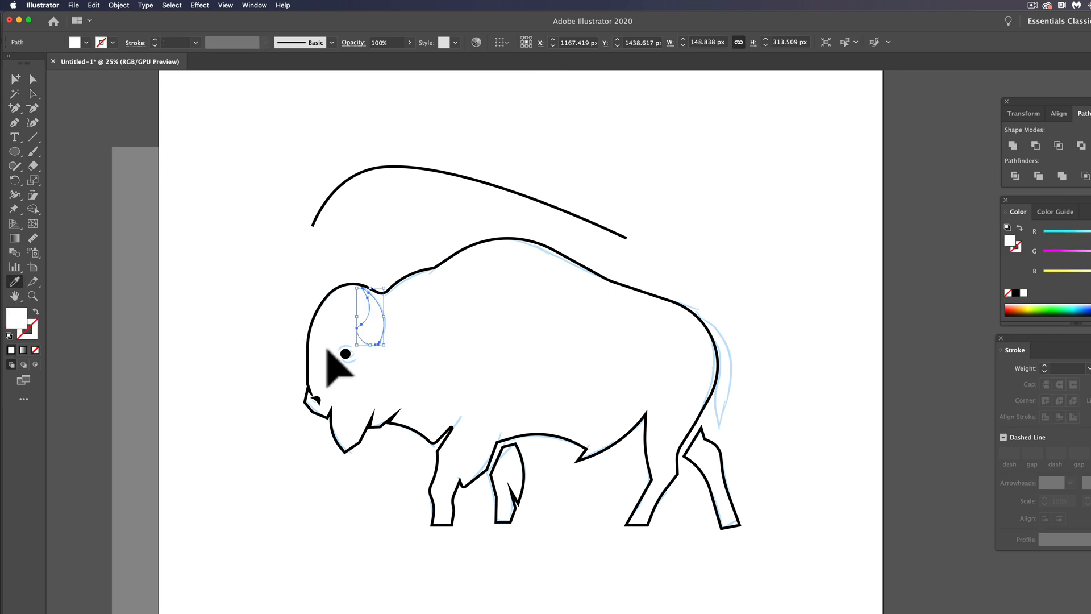
left_click(258, 331)
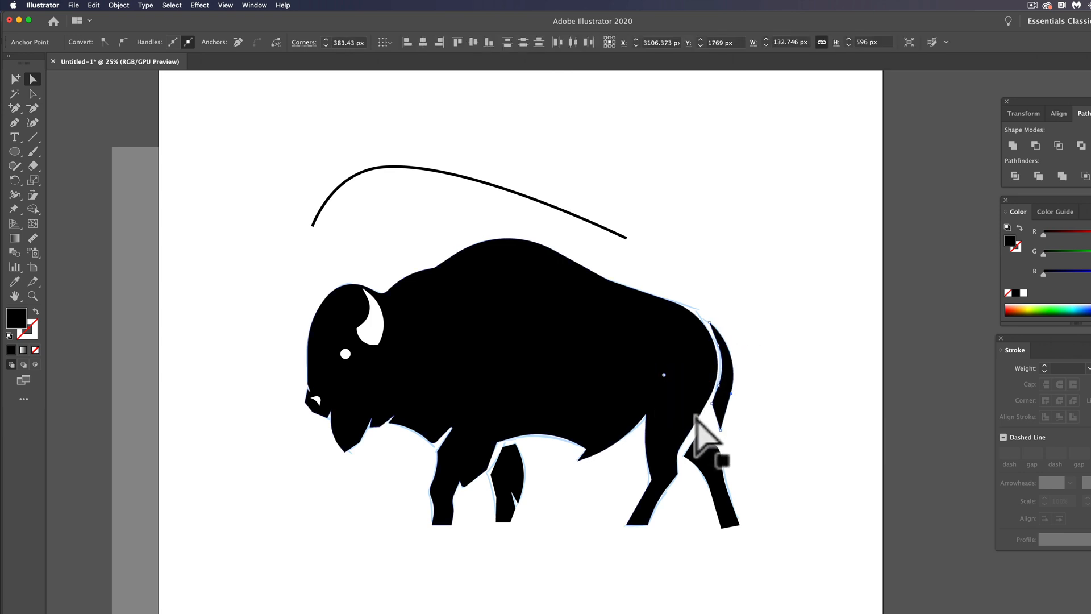
Change an object's appearance while finalizing the black silhouette and white horn and eye
left_click(831, 428)
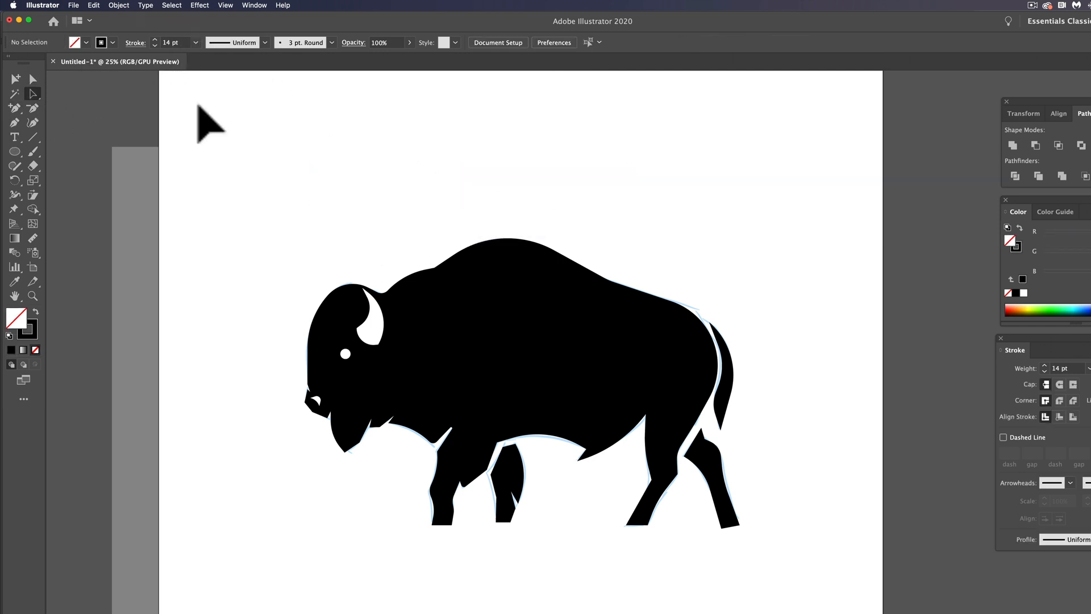
Unlock all objects from the Object menu so the faded sketch can be removed
left_click(118, 5)
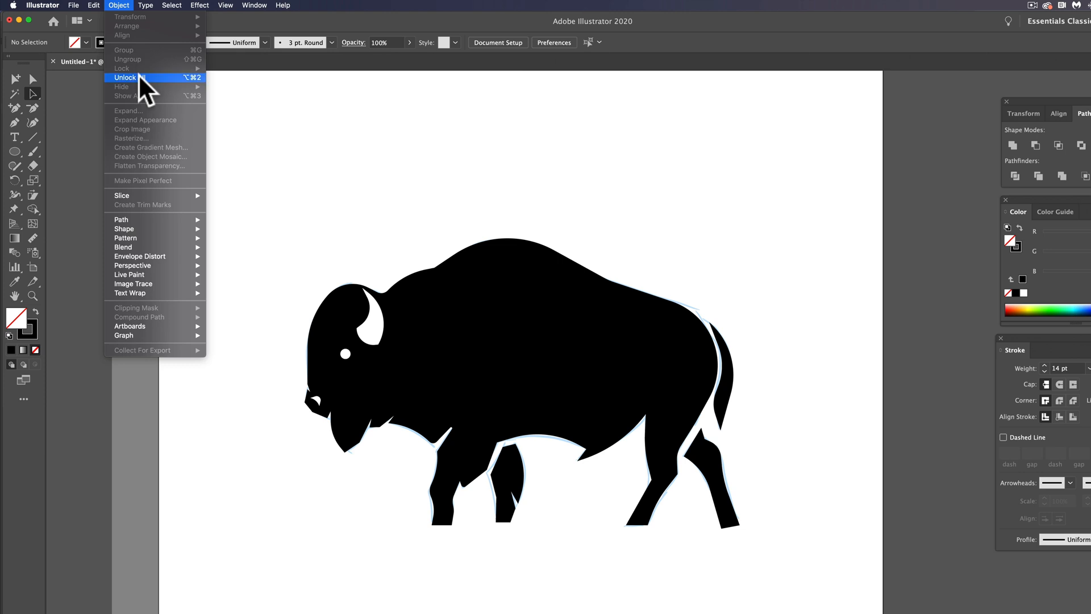
left_click(127, 77)
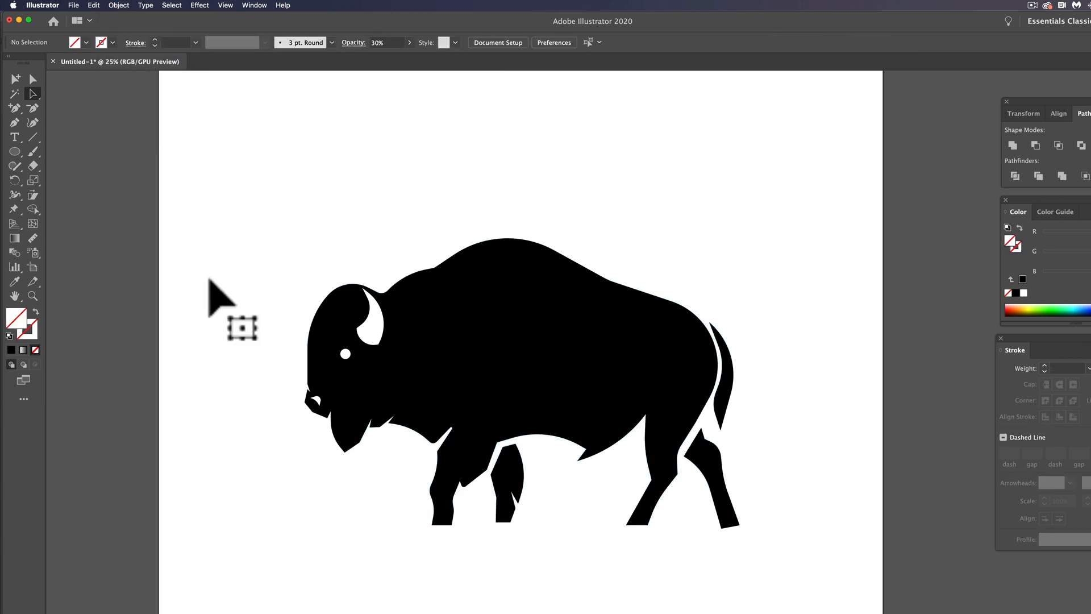